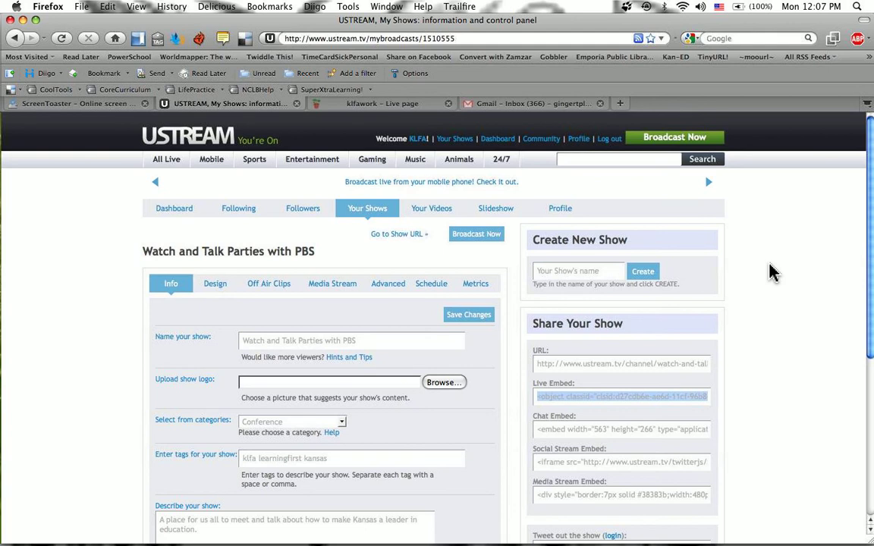
{"action": "mouse_move", "coordinate": [458, 160]}
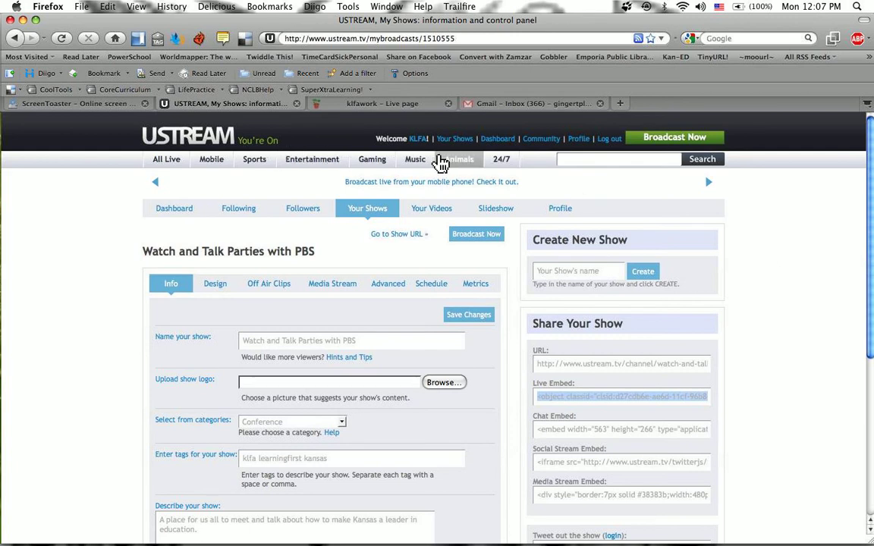
{"action": "mouse_move", "coordinate": [235, 166]}
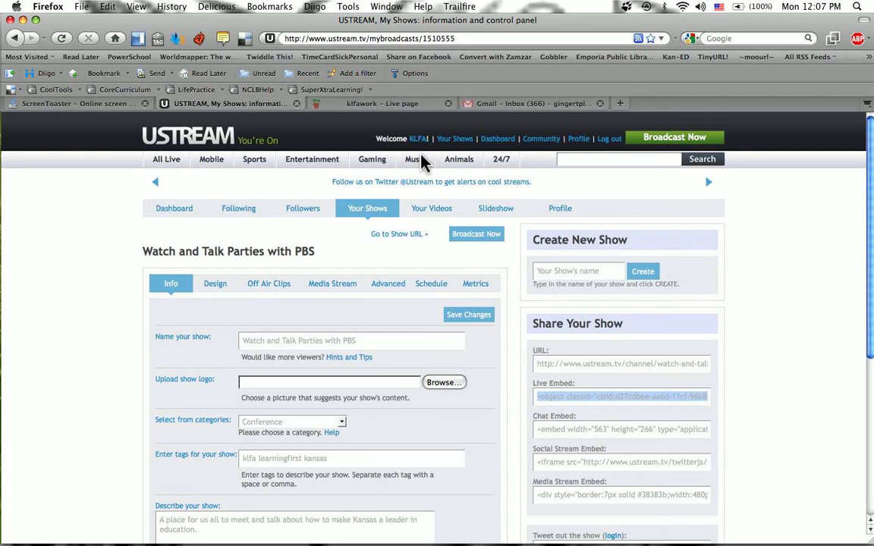
- Copy the show's Chat Embed code from Ustream and switch to the klfawork Live page
{"action": "scroll", "scroll_direction": "down", "scroll_amount": 3}
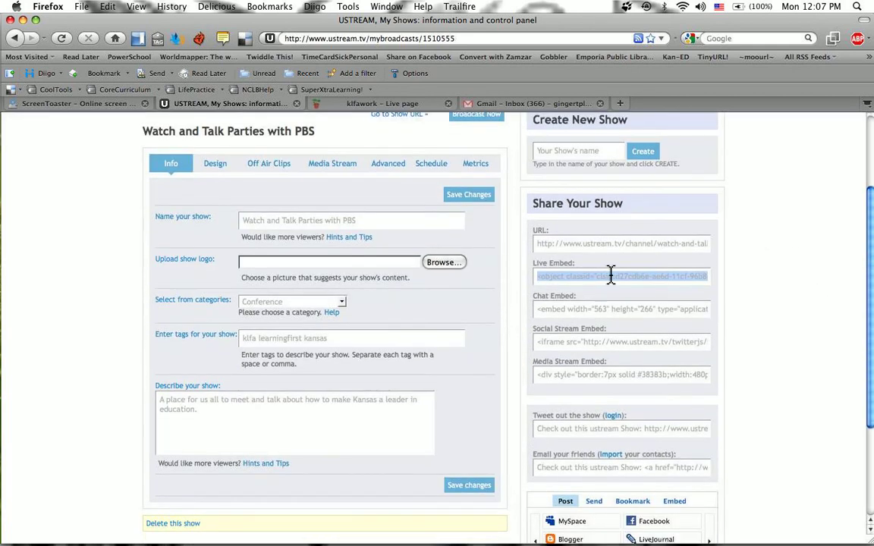
{"action": "mouse_move", "coordinate": [574, 277]}
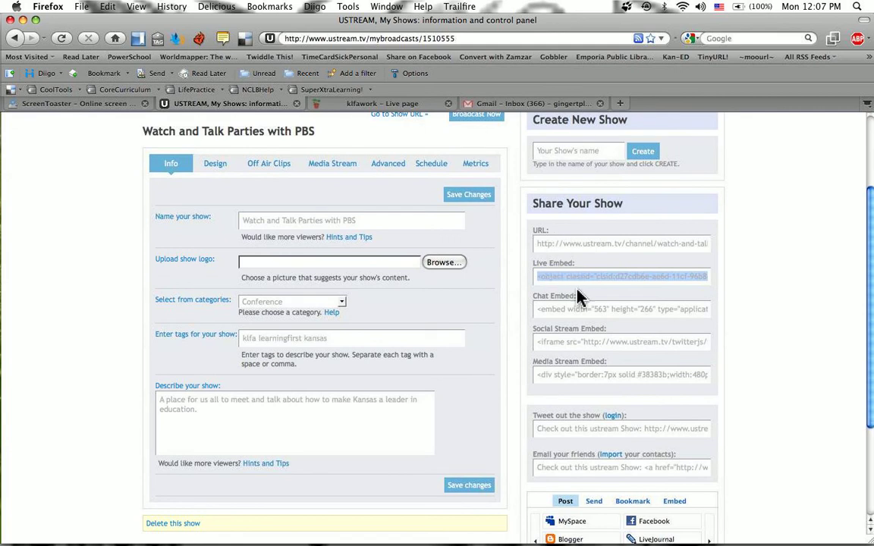
{"action": "left_click", "coordinate": [621, 309]}
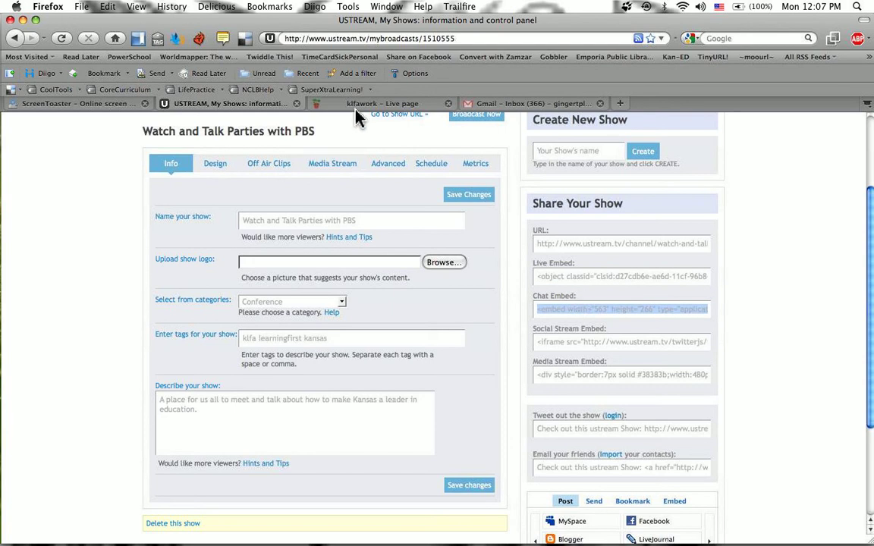
{"action": "left_click", "coordinate": [383, 104]}
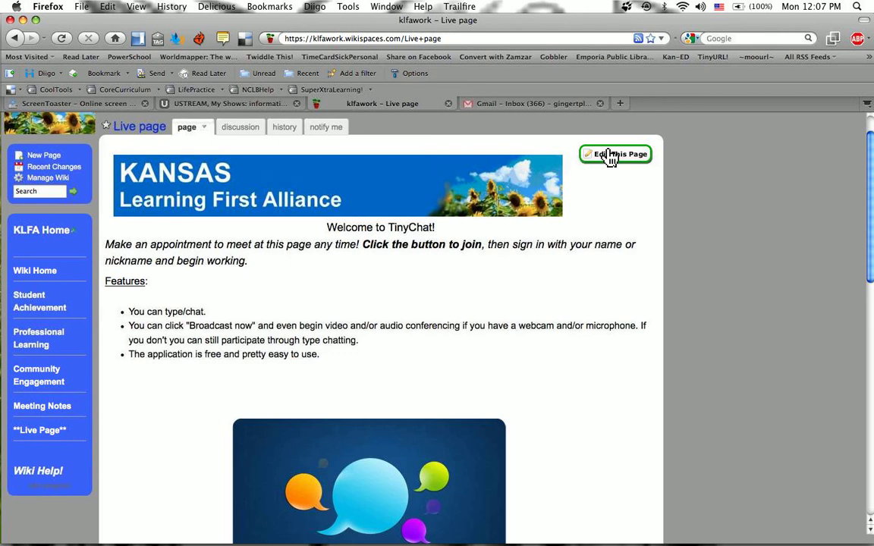
- Edit the Live page with the insertion point just after the KLFA Ustream.tv video widget
{"action": "left_click", "coordinate": [615, 154]}
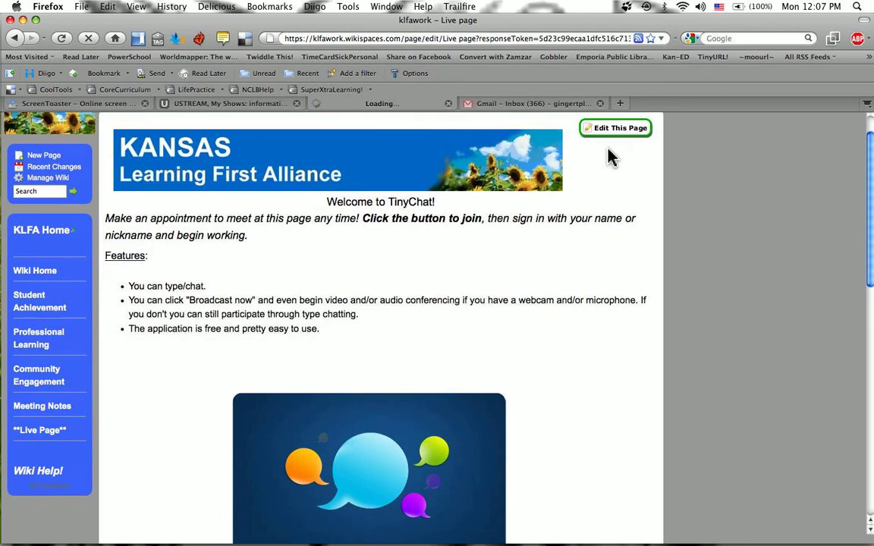
{"action": "left_click", "coordinate": [617, 127]}
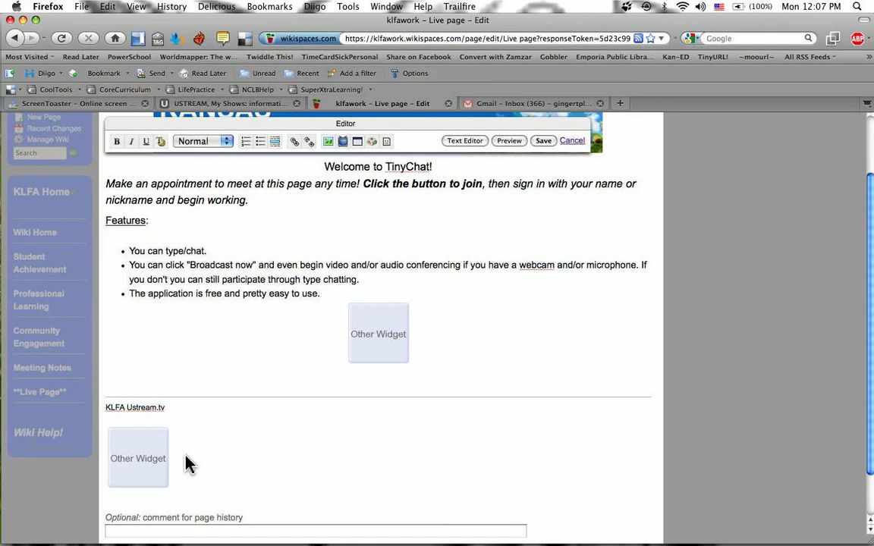
{"action": "mouse_move", "coordinate": [231, 467]}
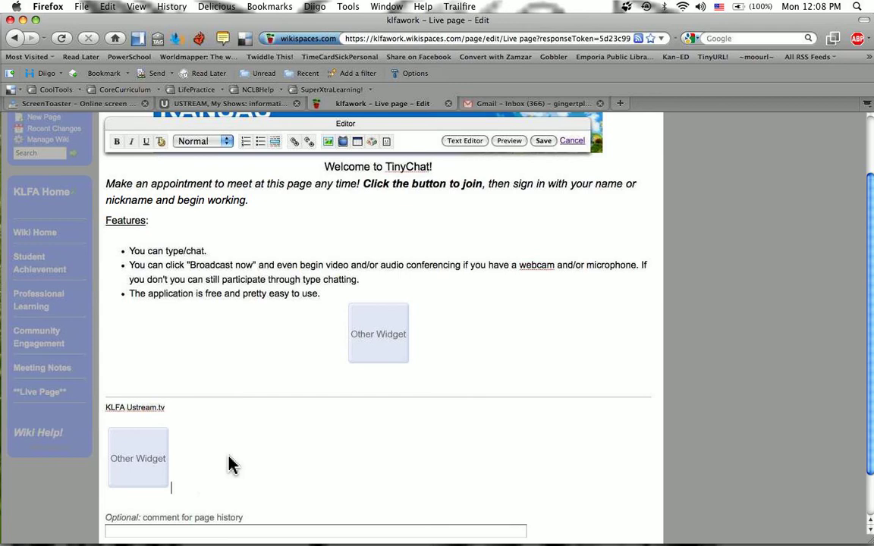
{"action": "scroll", "scroll_direction": "down", "scroll_amount": 3}
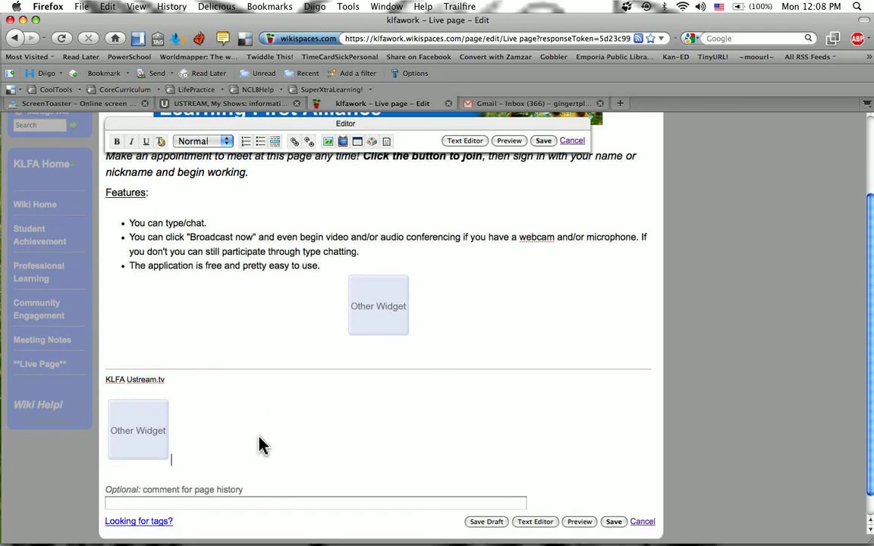
{"action": "mouse_move", "coordinate": [195, 453]}
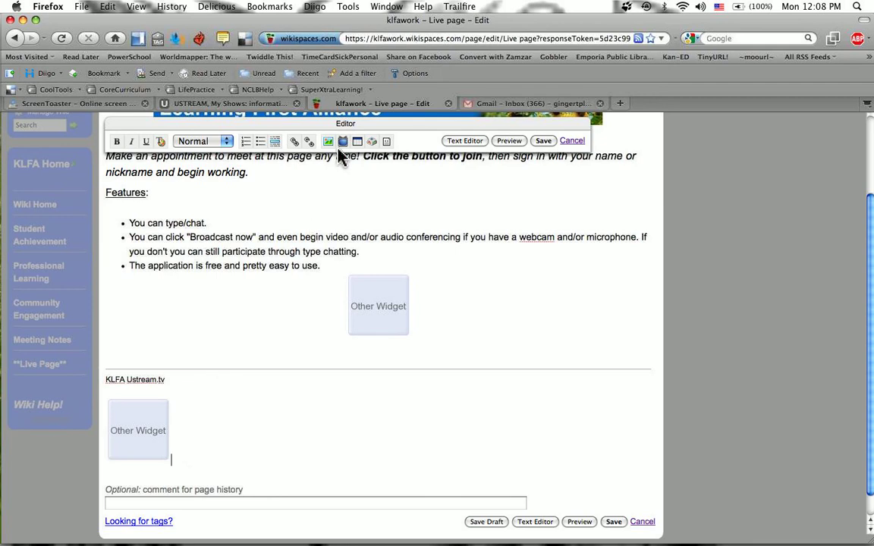
{"action": "mouse_move", "coordinate": [343, 141]}
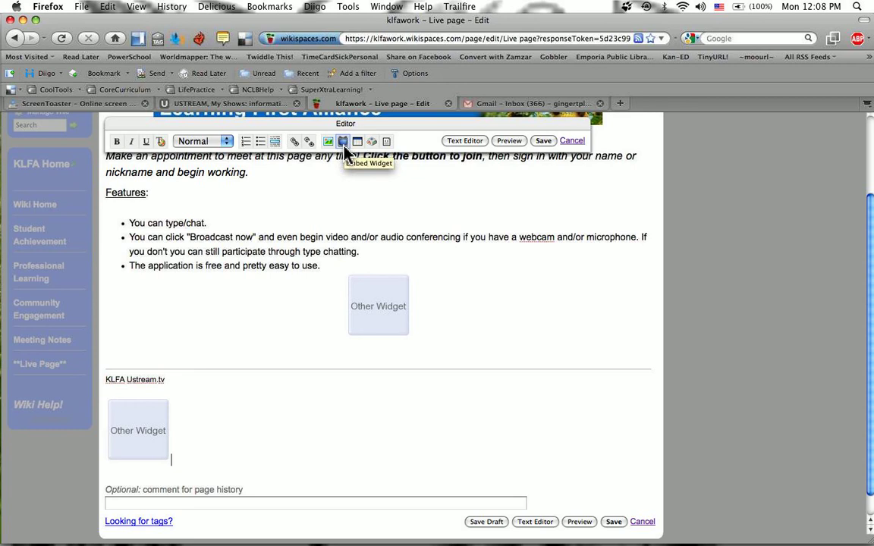
- Embed the Ustream chat code as a second widget under KLFA Ustream.tv and save the page
{"action": "left_click", "coordinate": [343, 141]}
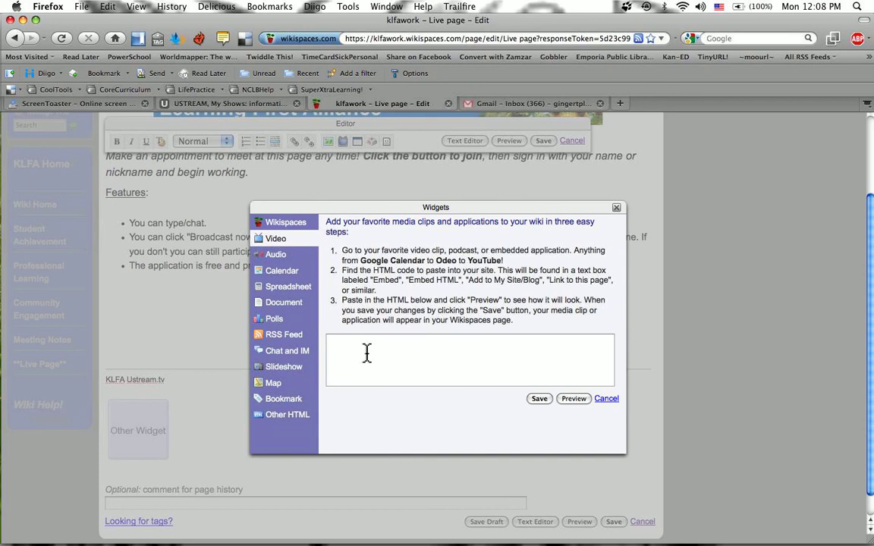
{"action": "left_click", "coordinate": [471, 360]}
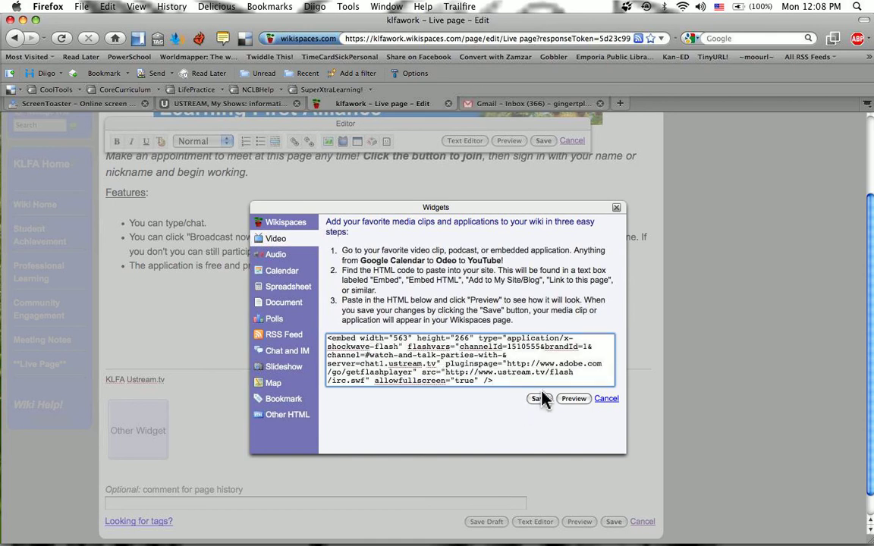
{"action": "left_click", "coordinate": [537, 398]}
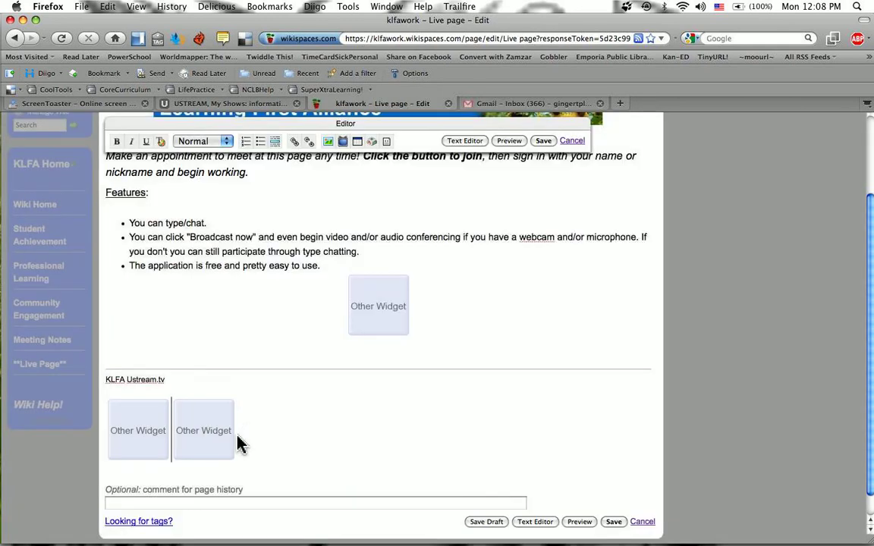
{"action": "mouse_move", "coordinate": [266, 449]}
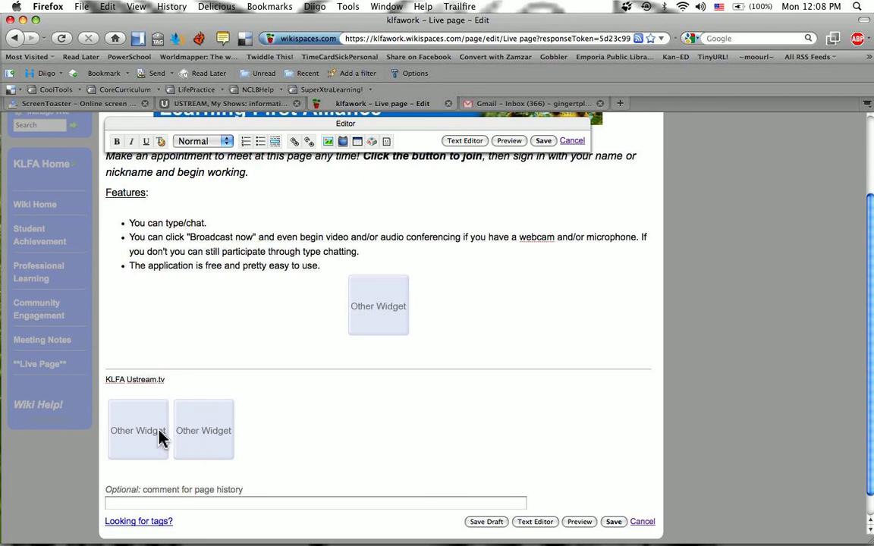
{"action": "left_click", "coordinate": [544, 139]}
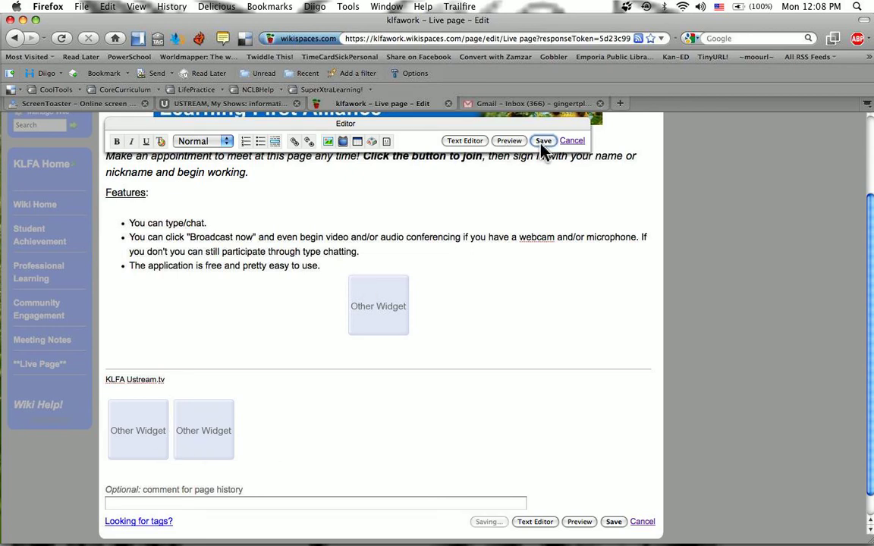
- Start the embedded Ustream player on the saved page and view the chat panel beneath it
{"action": "left_click", "coordinate": [544, 139]}
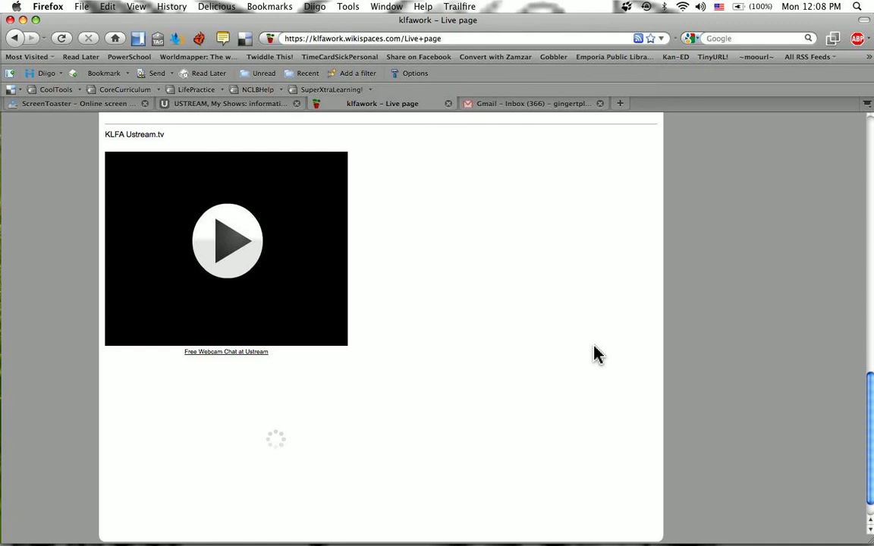
{"action": "left_click", "coordinate": [227, 240]}
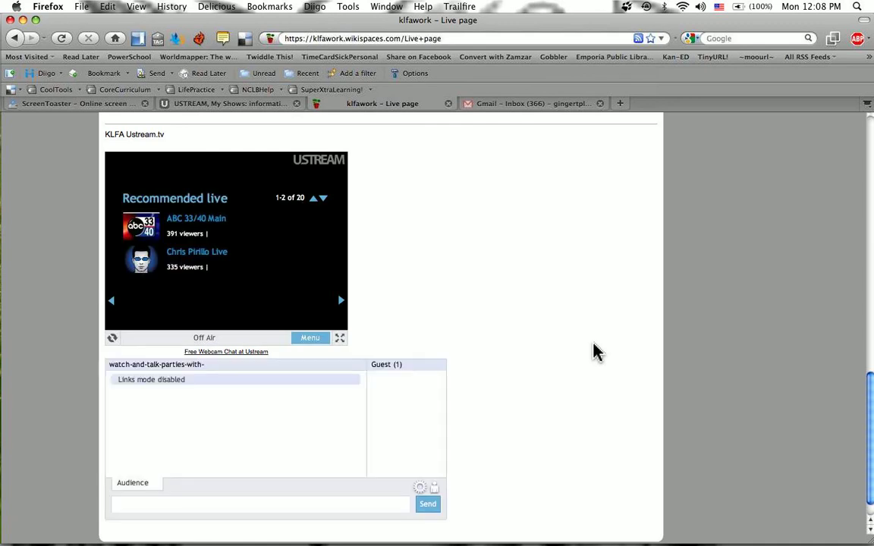
{"action": "scroll", "scroll_direction": "down", "scroll_amount": 3}
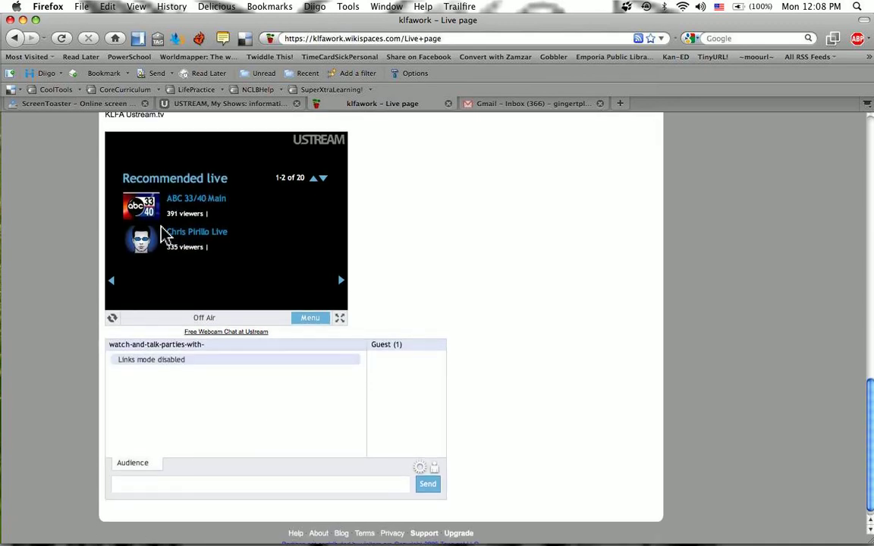